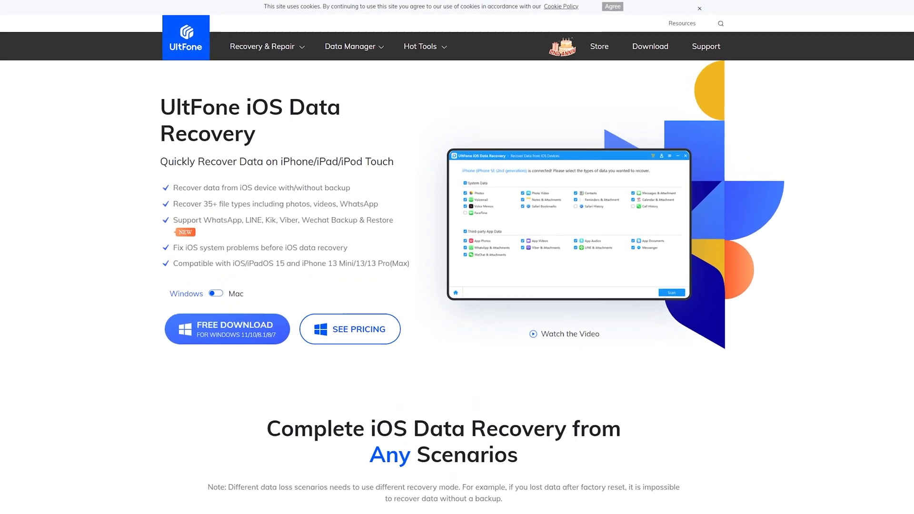
# Scroll the product page down to the data-loss scenarios section.
pyautogui.scroll(-3)
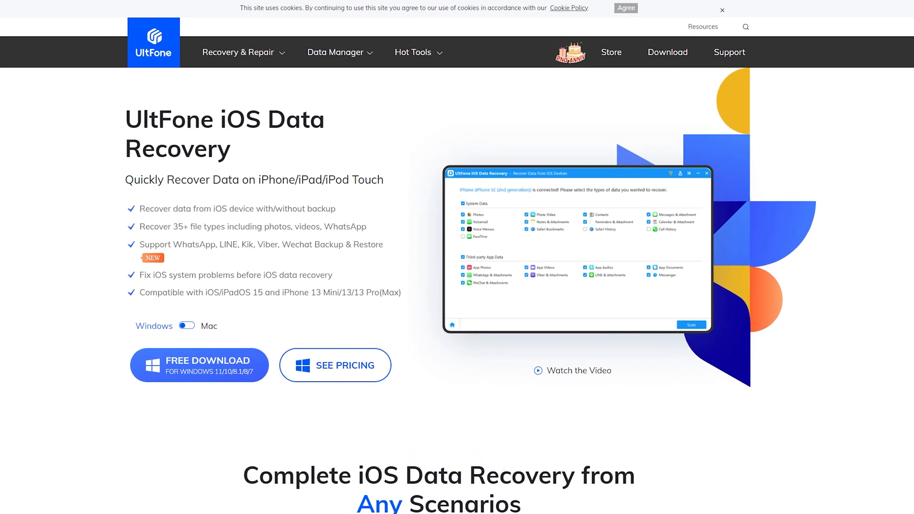
pyautogui.scroll(-3)
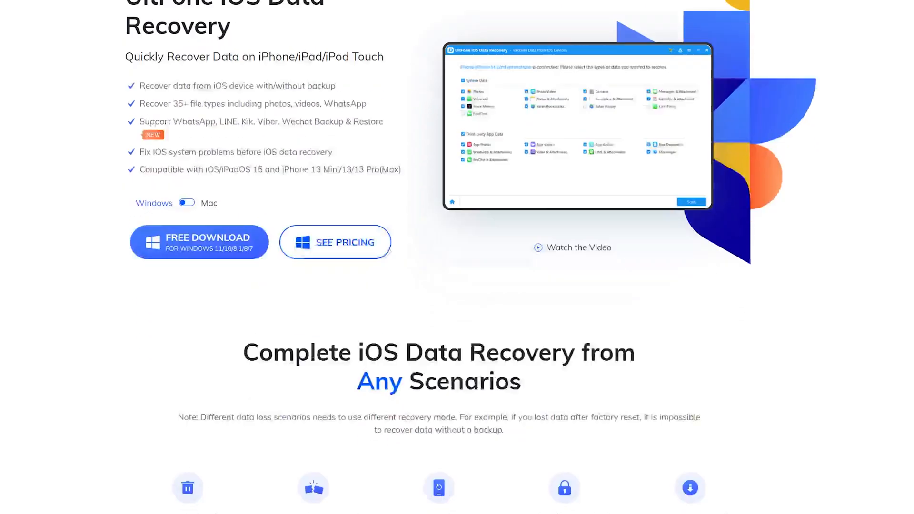
pyautogui.scroll(-3)
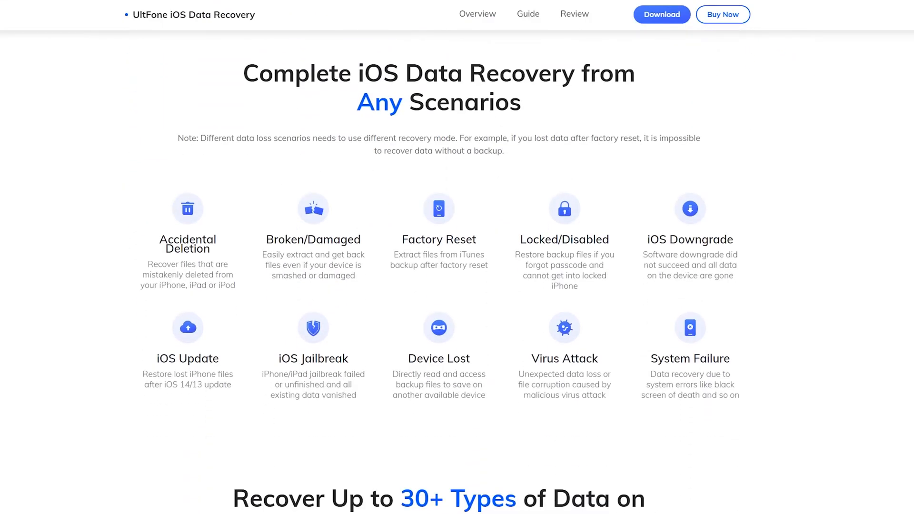
pyautogui.scroll(-3)
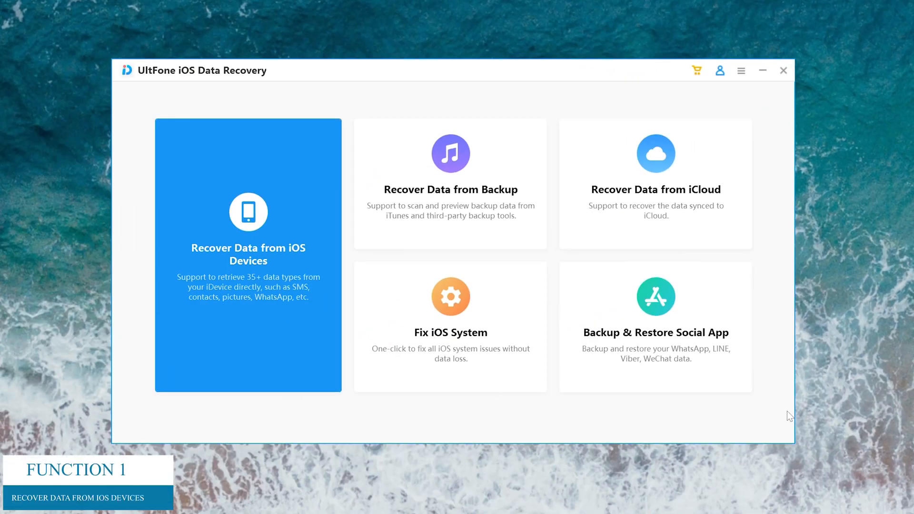
pyautogui.moveTo(381, 418)
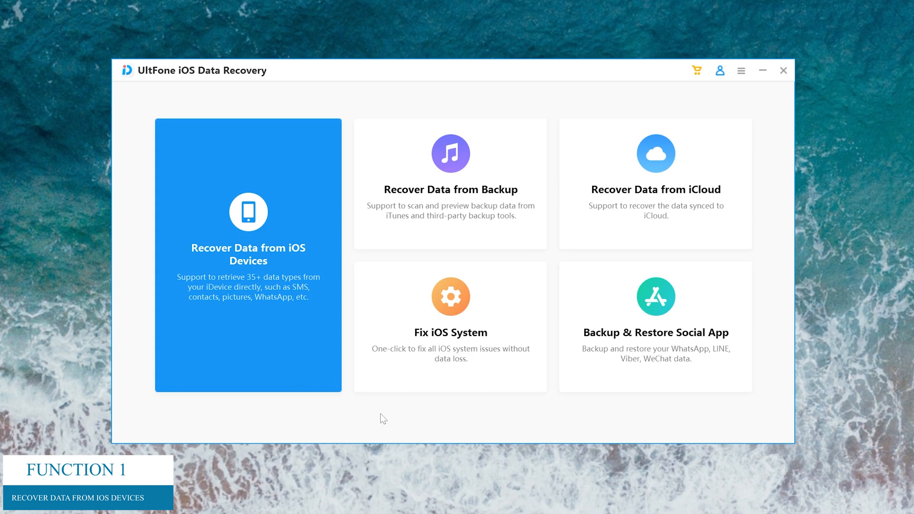
# Start recovery from the connected iPhone 11 and keep only Photos ticked.
pyautogui.click(247, 256)
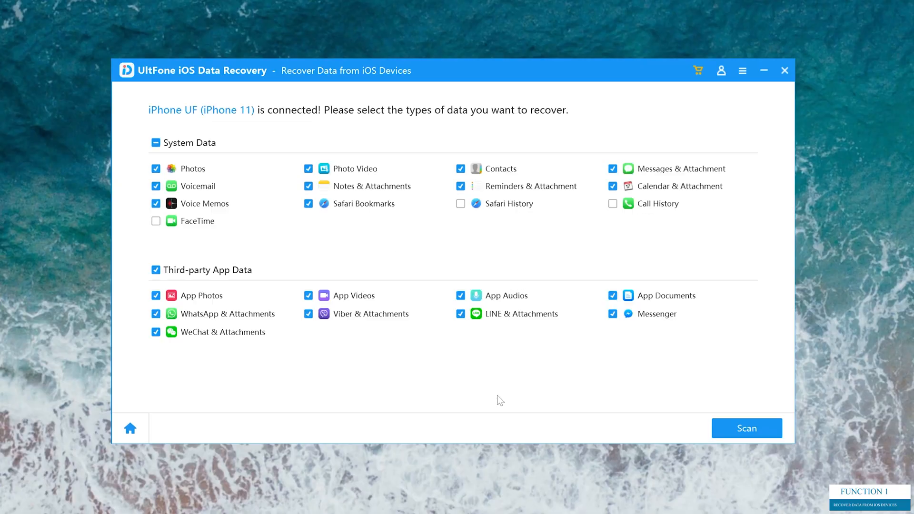
pyautogui.moveTo(503, 405)
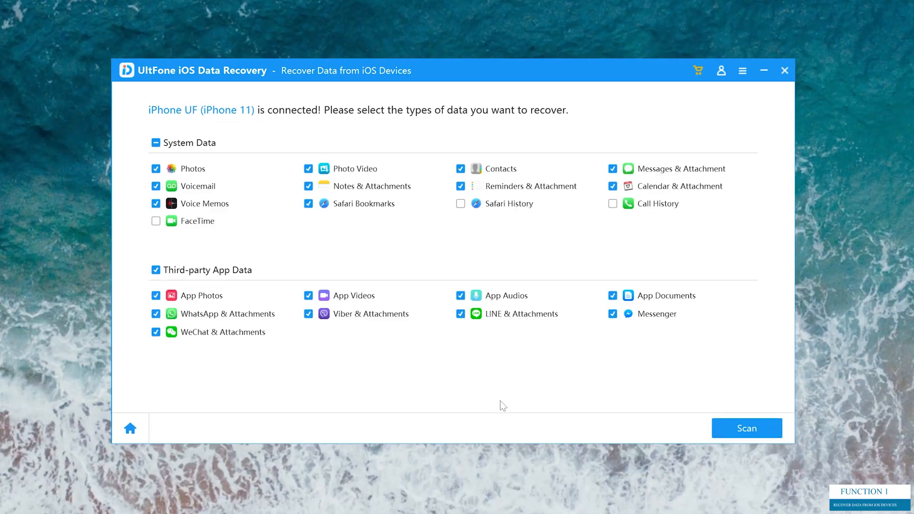
pyautogui.click(155, 143)
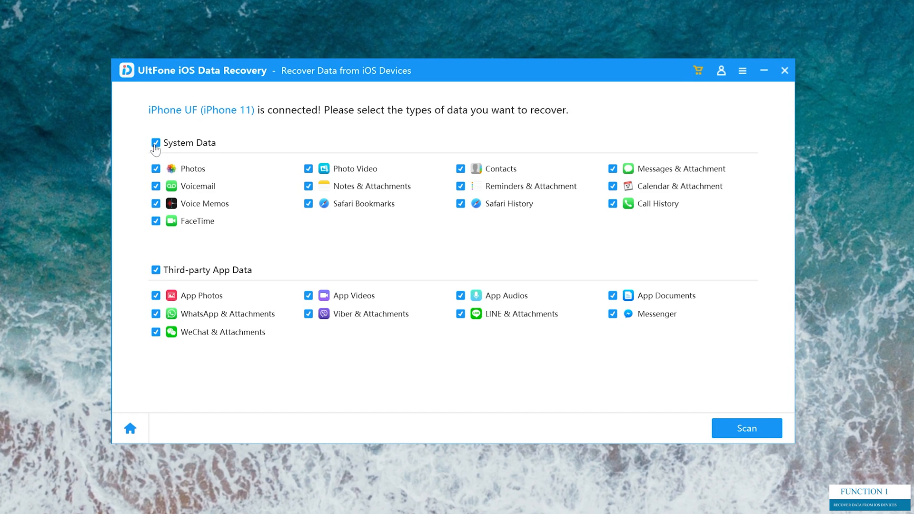
pyautogui.click(156, 143)
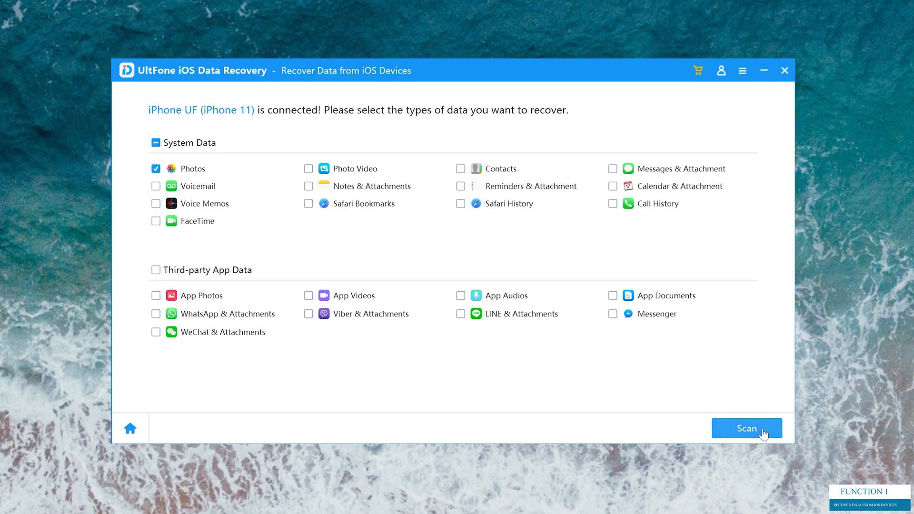
# Scan the iPhone for photos, listing 22 recoverable, then return home.
pyautogui.click(747, 428)
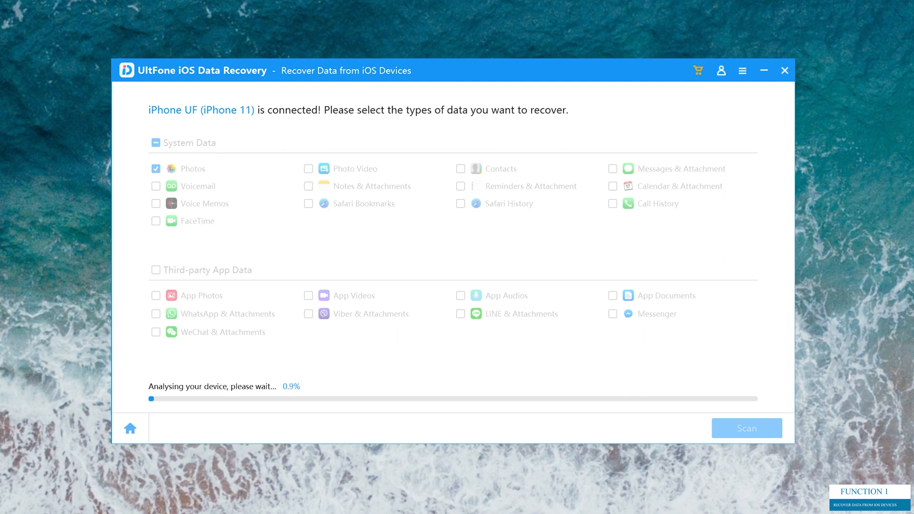
pyautogui.click(747, 428)
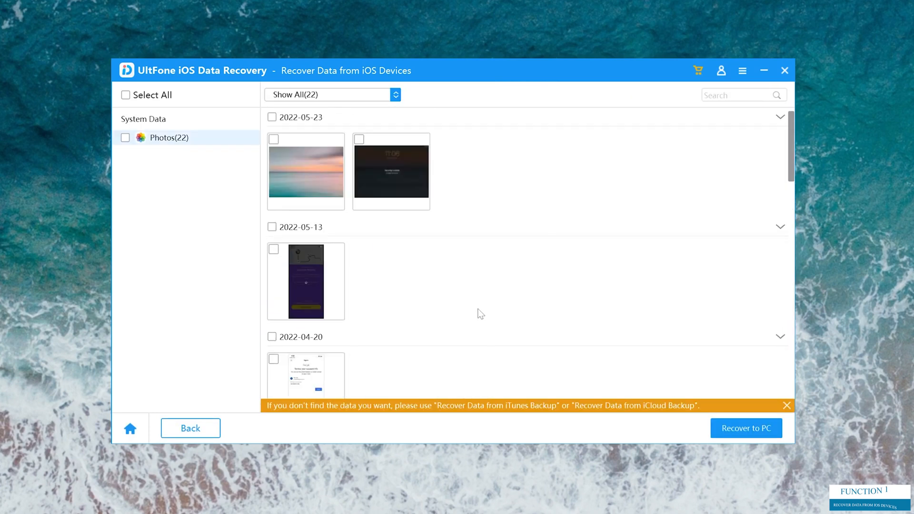
pyautogui.click(126, 96)
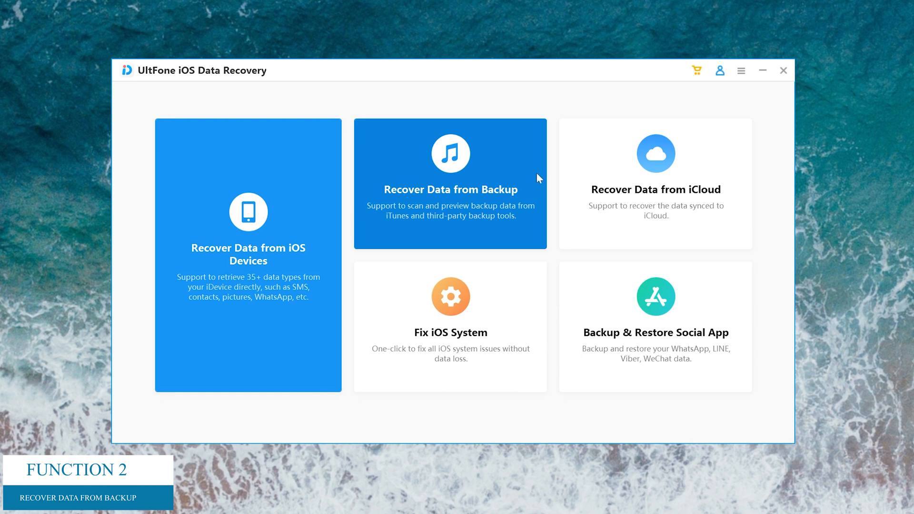
pyautogui.moveTo(508, 237)
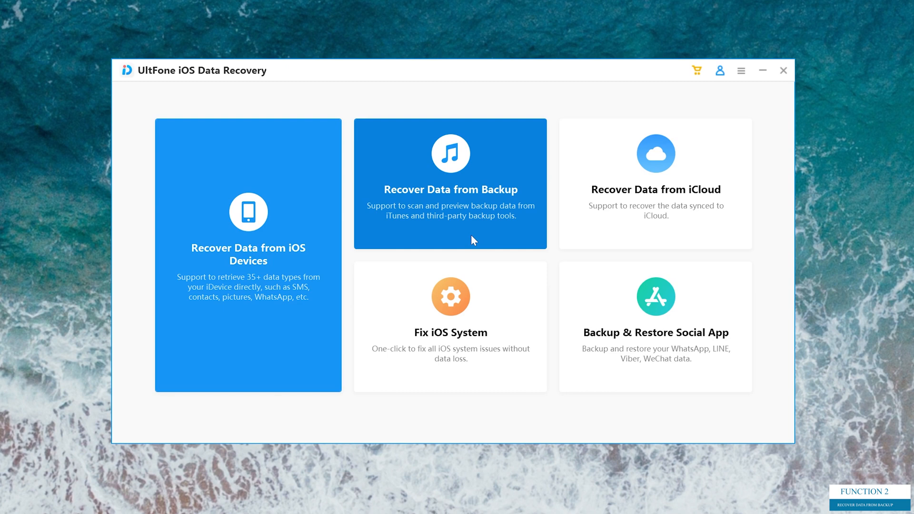
# Scan the iPhone UF iTunes backup for photos, listing 176 recoverable photos.
pyautogui.click(450, 184)
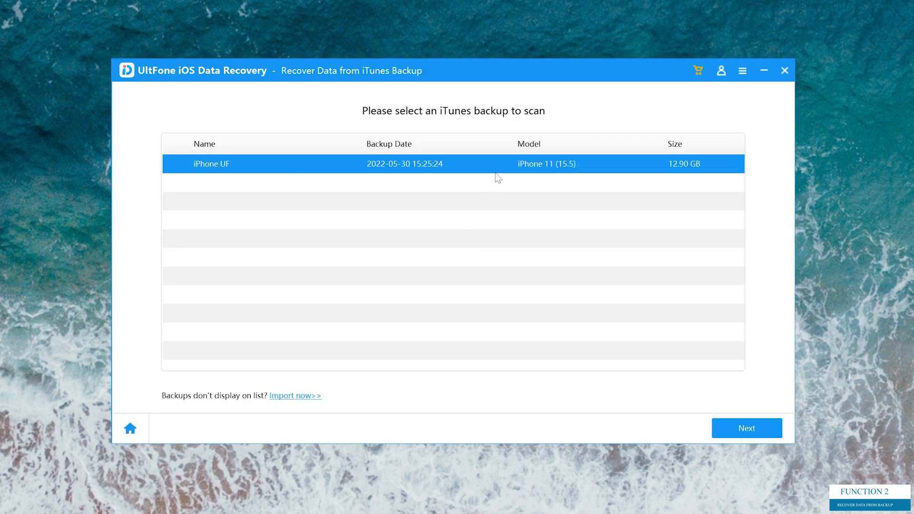
pyautogui.moveTo(498, 169)
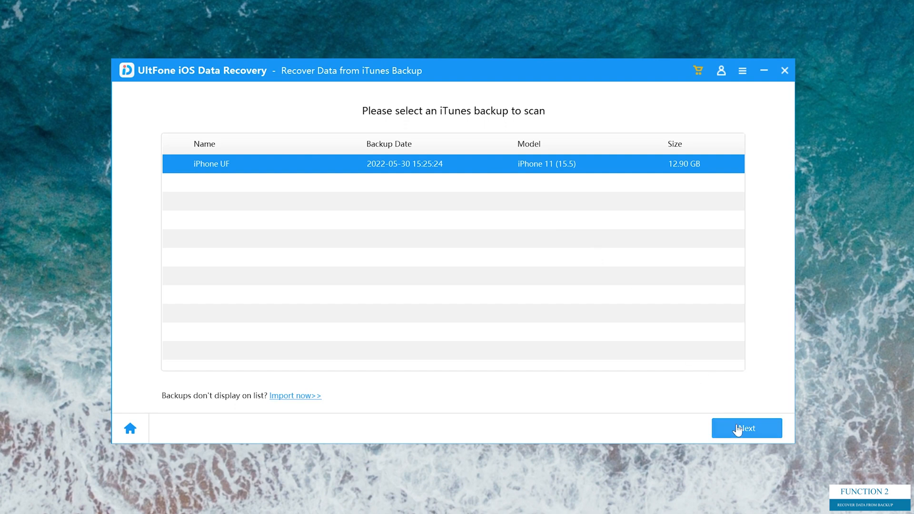
pyautogui.click(747, 428)
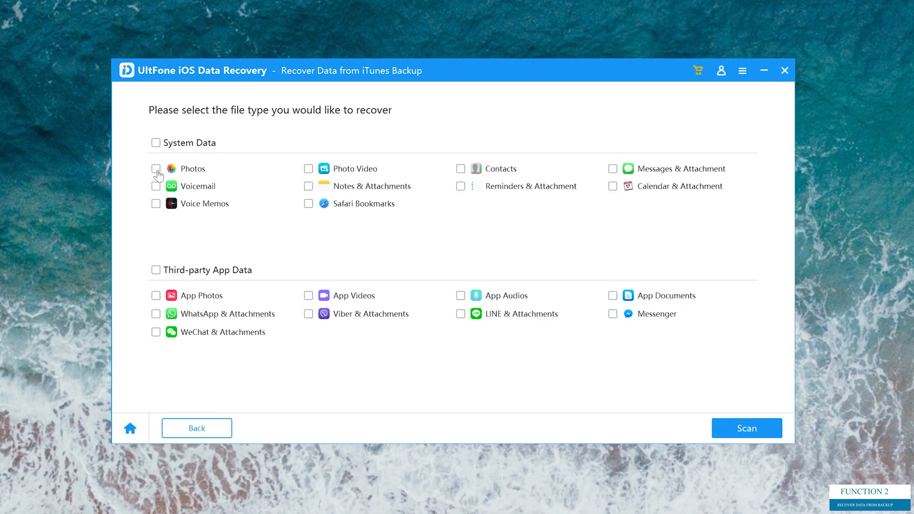
pyautogui.click(746, 428)
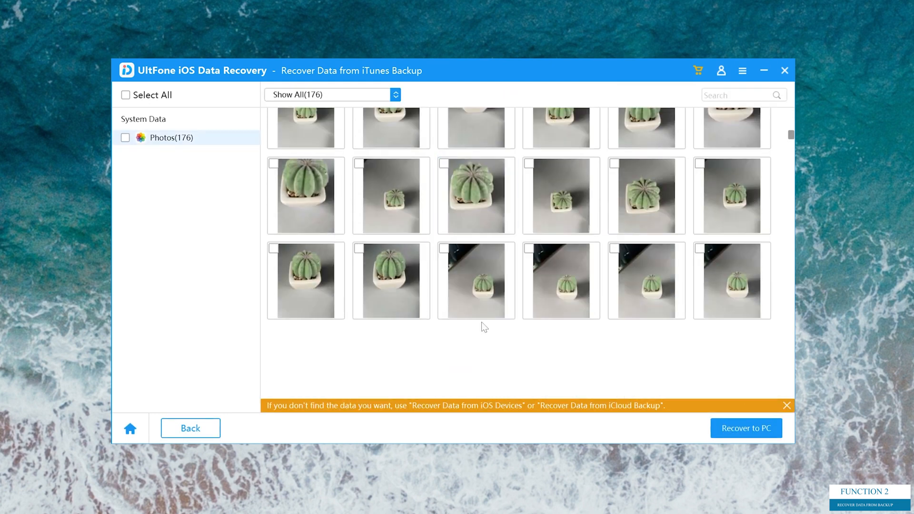
pyautogui.scroll(-3)
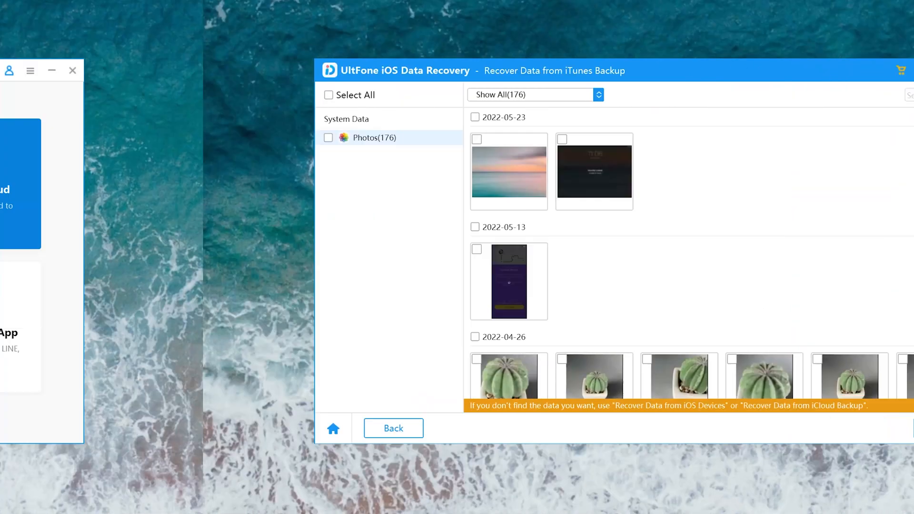
# Start iCloud recovery and sign in with the verification code.
pyautogui.click(393, 428)
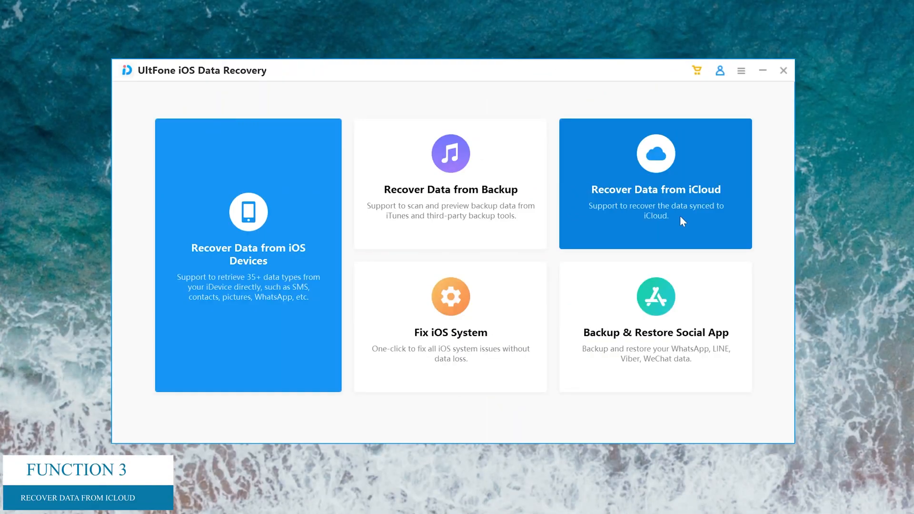
pyautogui.click(655, 184)
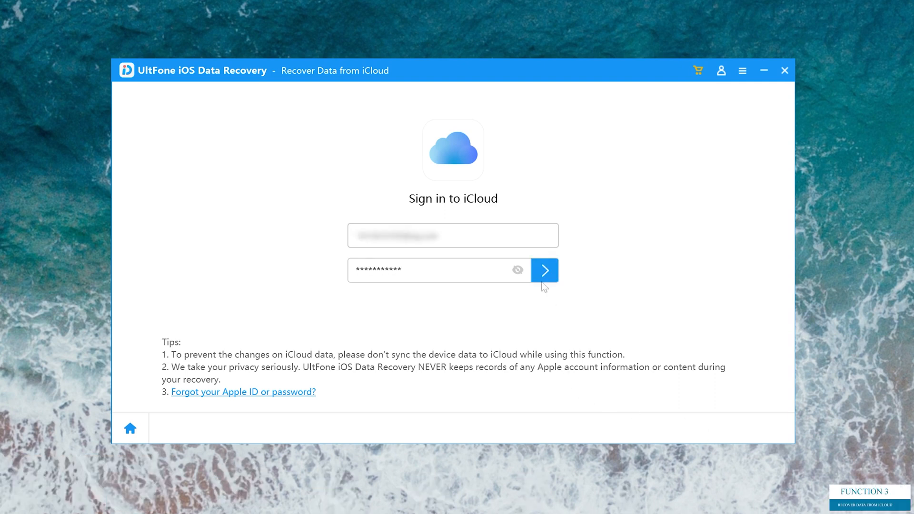
pyautogui.click(543, 269)
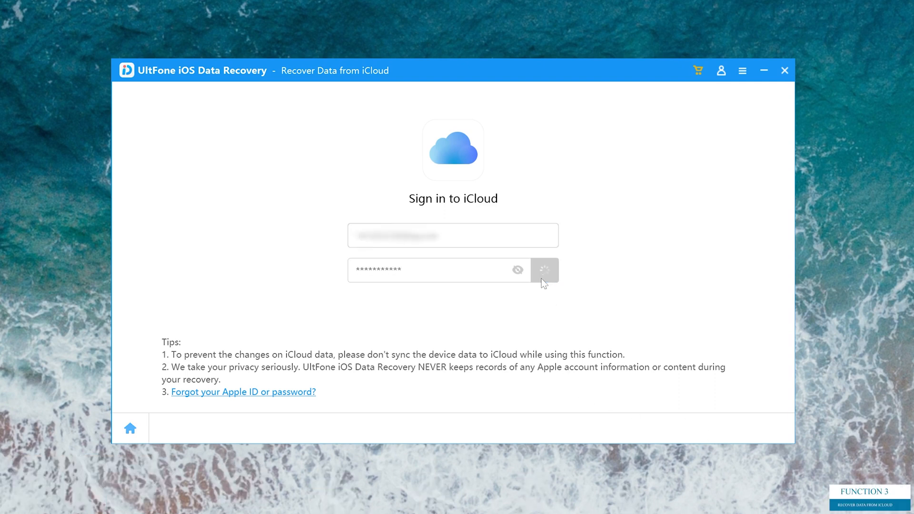
pyautogui.click(544, 270)
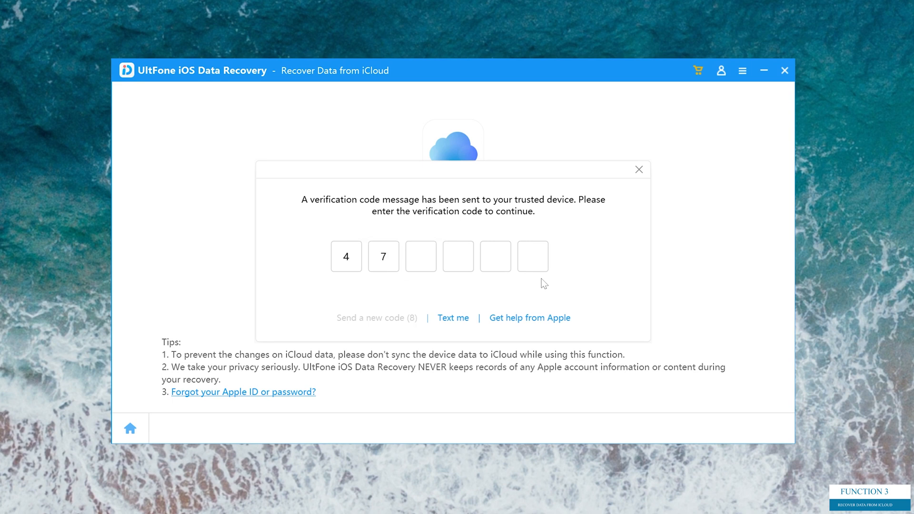
pyautogui.write('16')
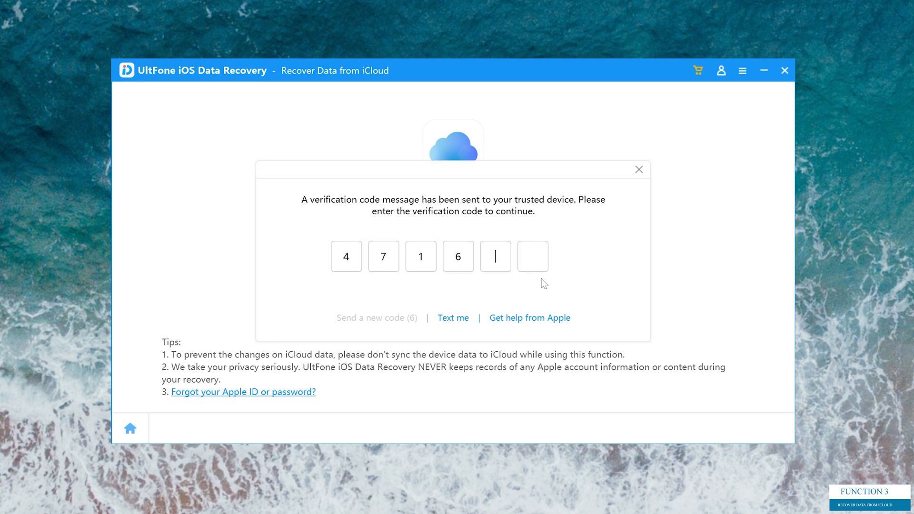
pyautogui.write('14')
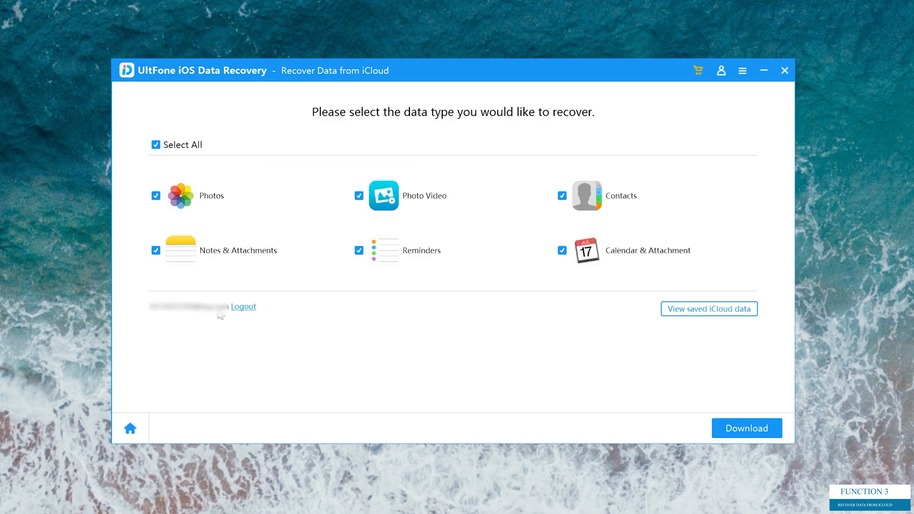
pyautogui.moveTo(488, 256)
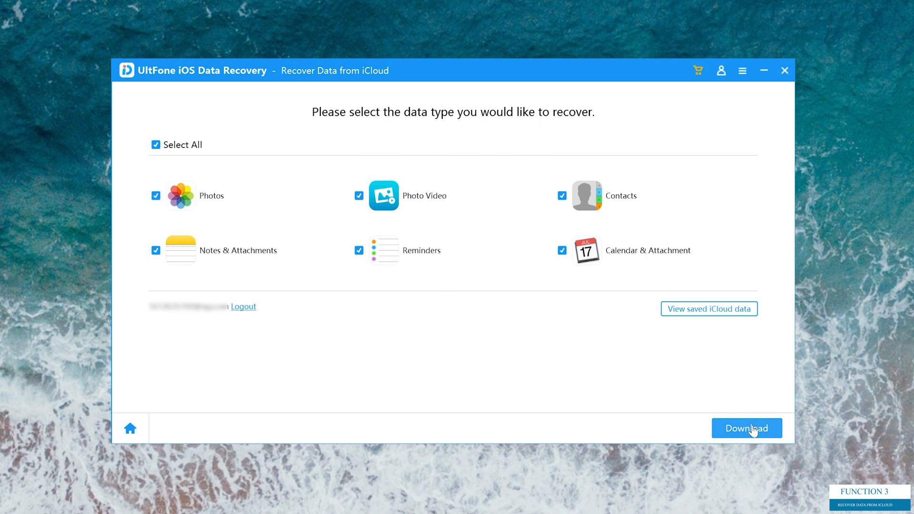
# Download all selected iCloud data types, showing 26 photos, then return home.
pyautogui.click(746, 428)
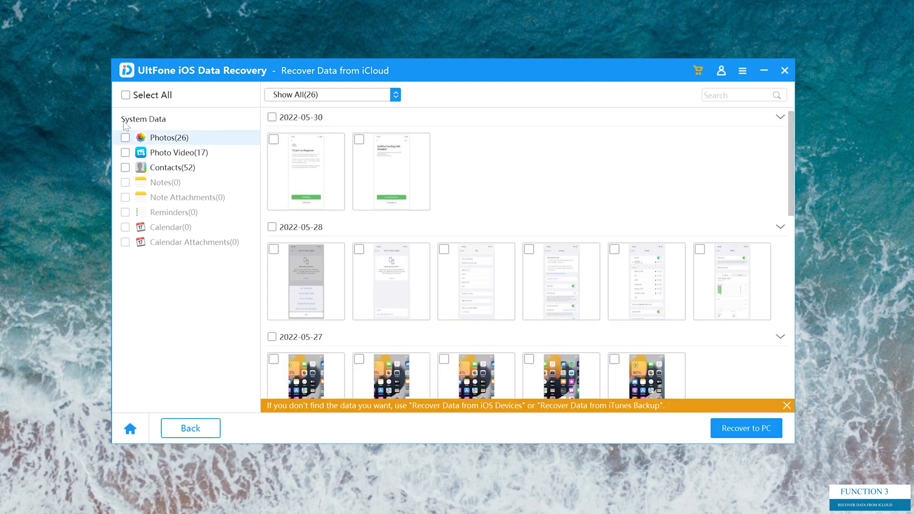
pyautogui.click(173, 167)
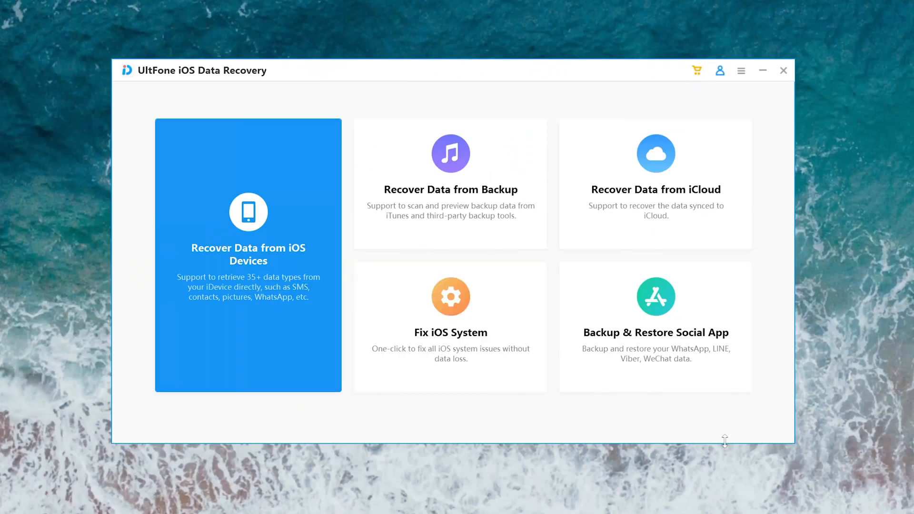
pyautogui.click(451, 303)
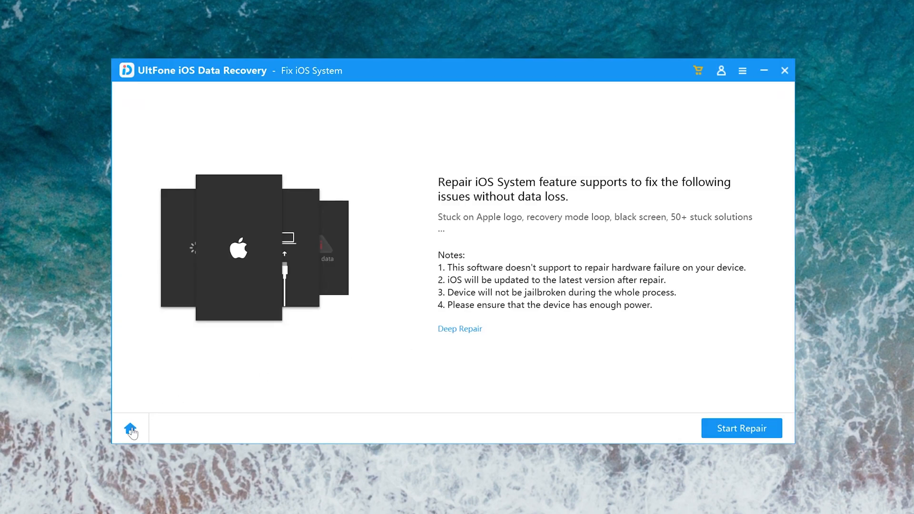
pyautogui.click(131, 428)
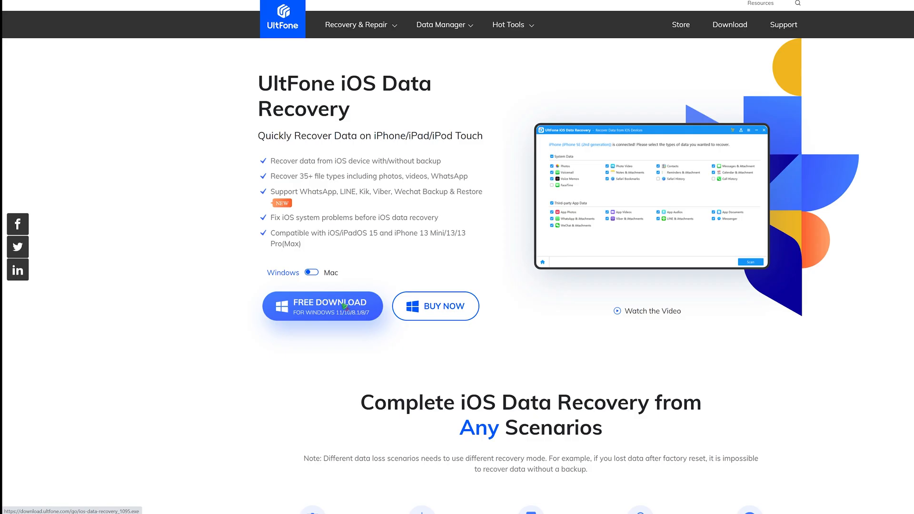
# Start the free Windows installer download for UltFone iOS Data Recovery.
pyautogui.click(322, 305)
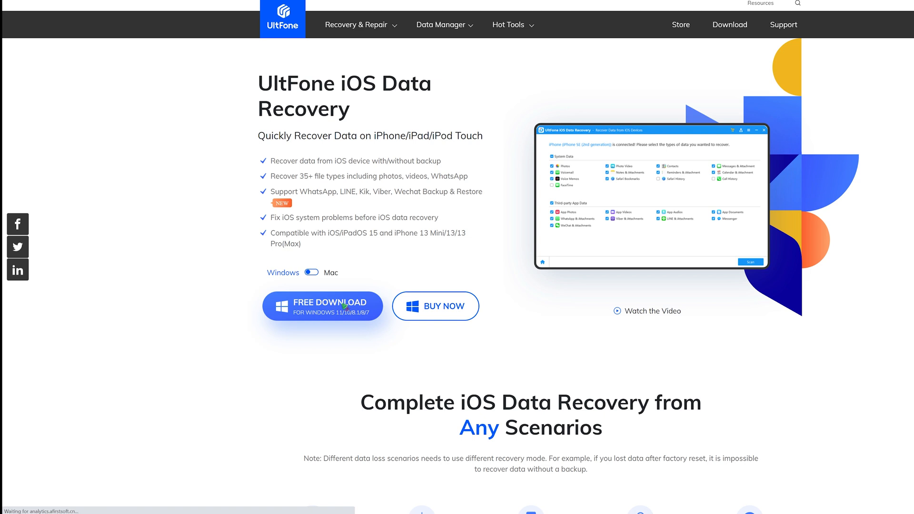
pyautogui.click(321, 306)
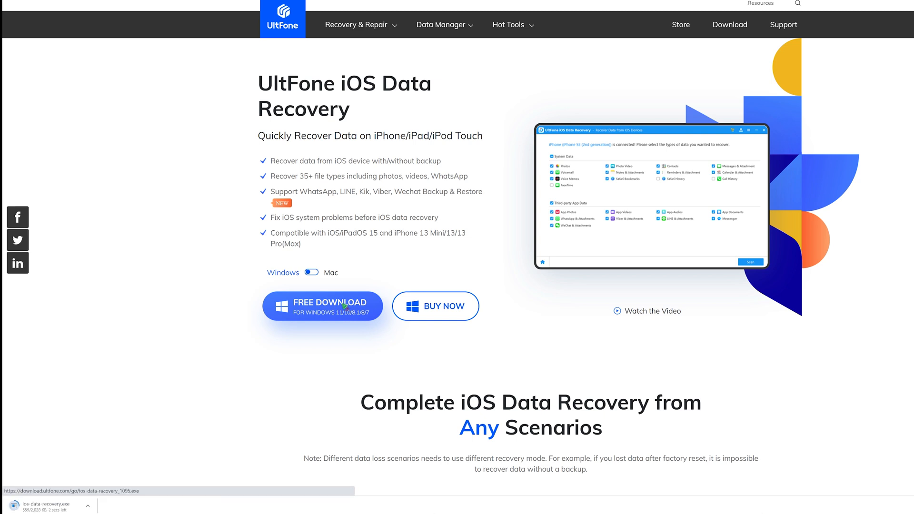